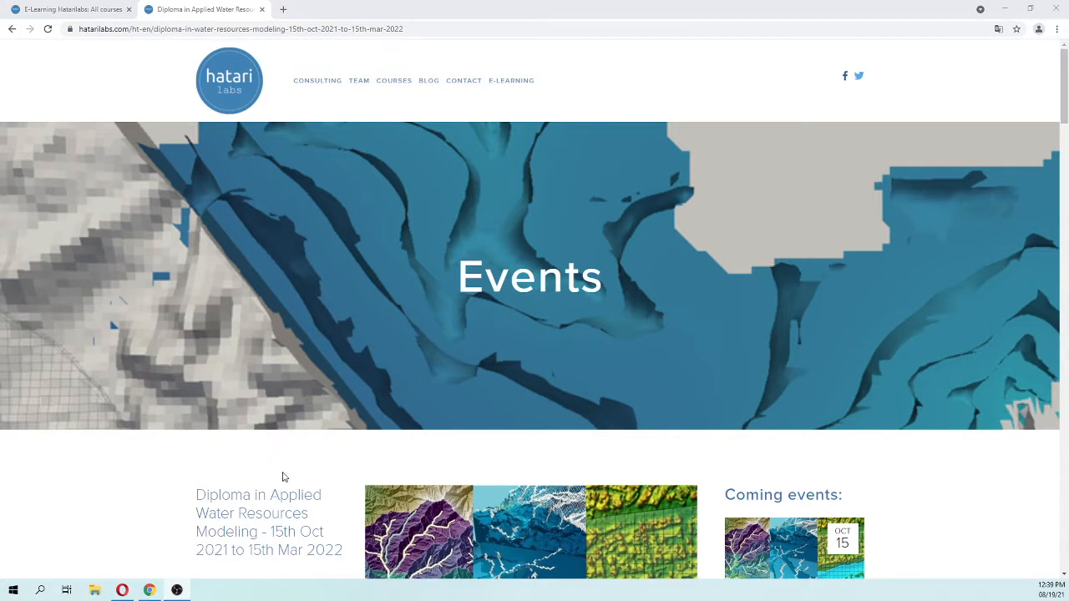
- Scroll through the diploma page's Objective and Modules 1–6, ending at the MODFLOW 6 module
scroll("down", 3)
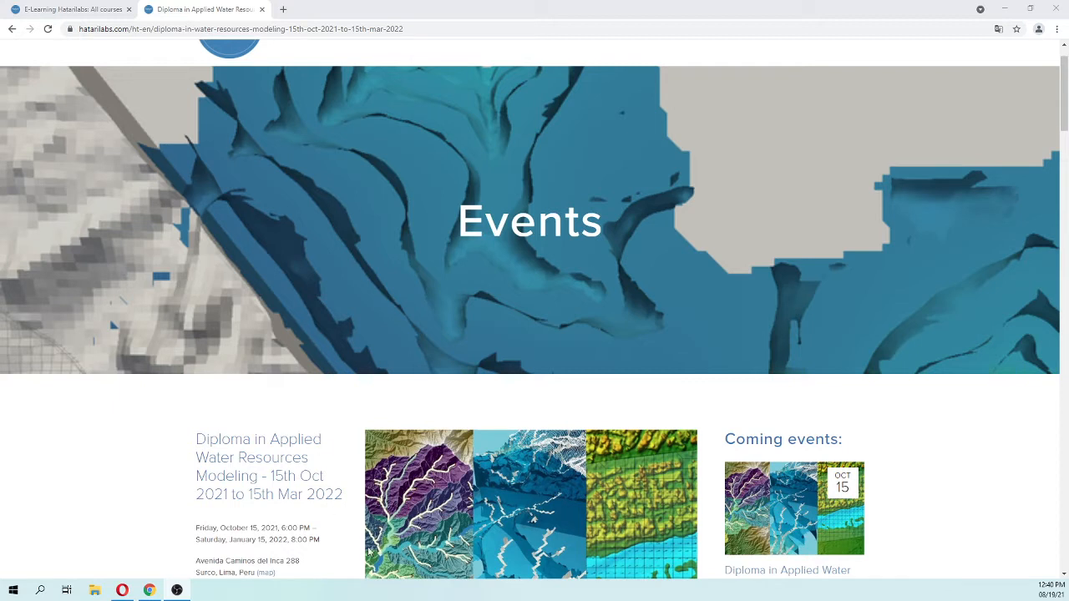
mouse_move(512, 478)
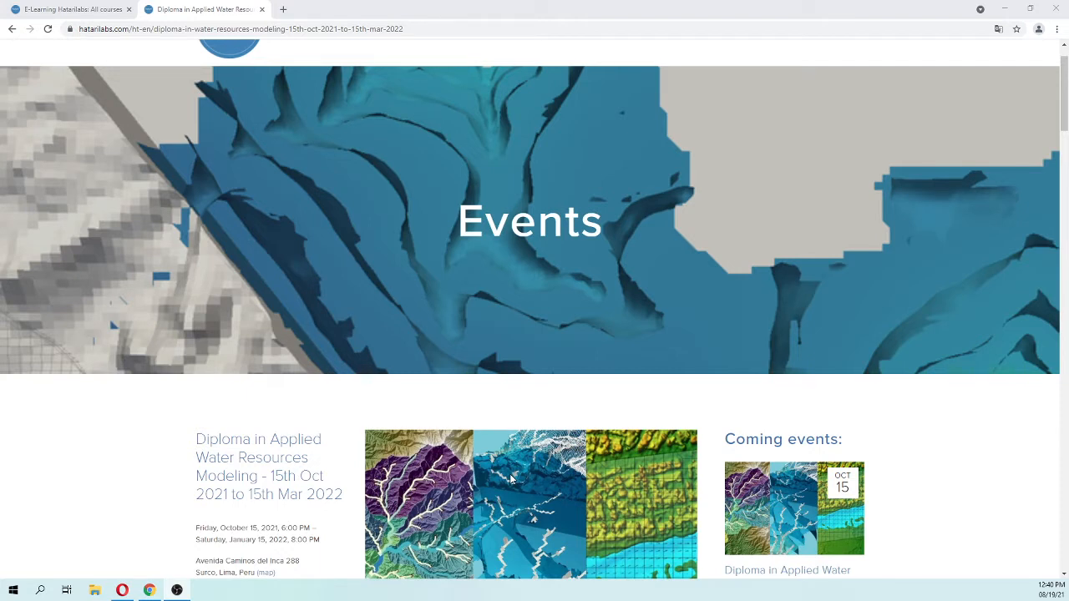
mouse_move(526, 451)
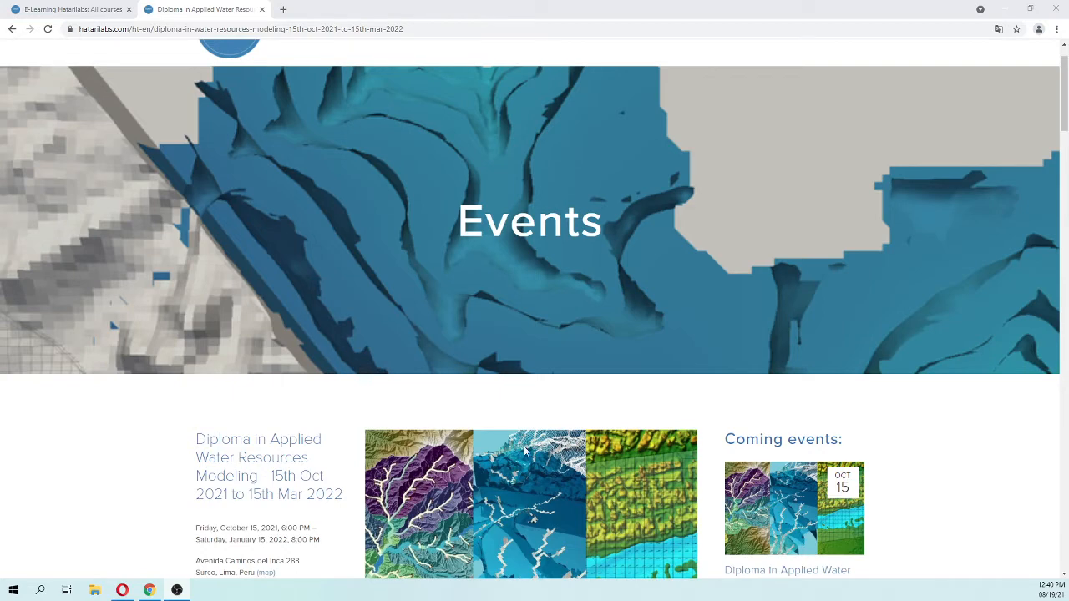
scroll("down", 3)
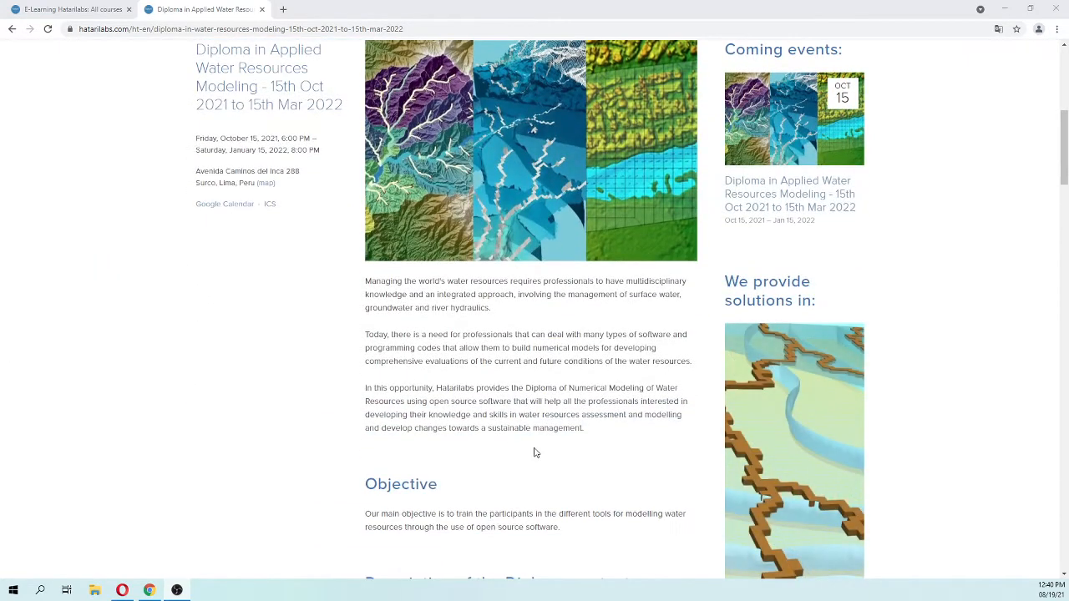
scroll("down", 3)
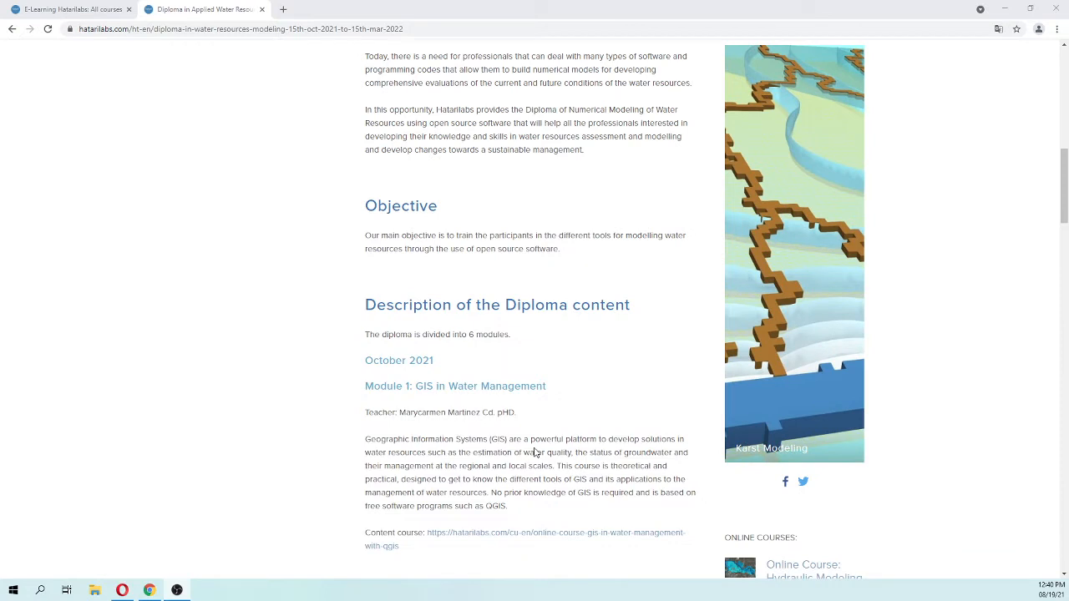
scroll("down", 3)
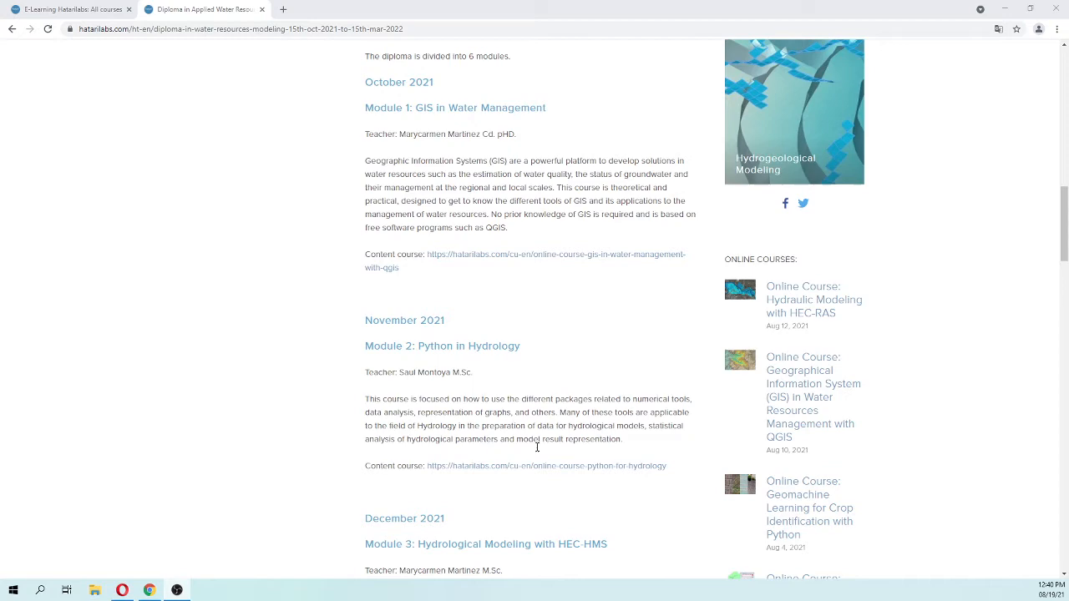
scroll("down", 3)
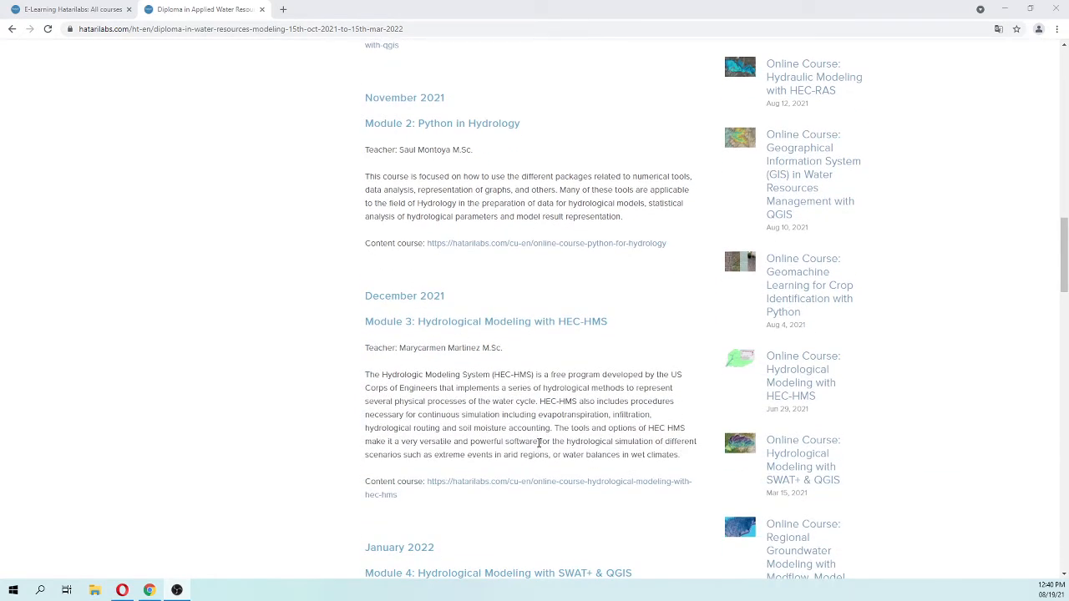
scroll("down", 3)
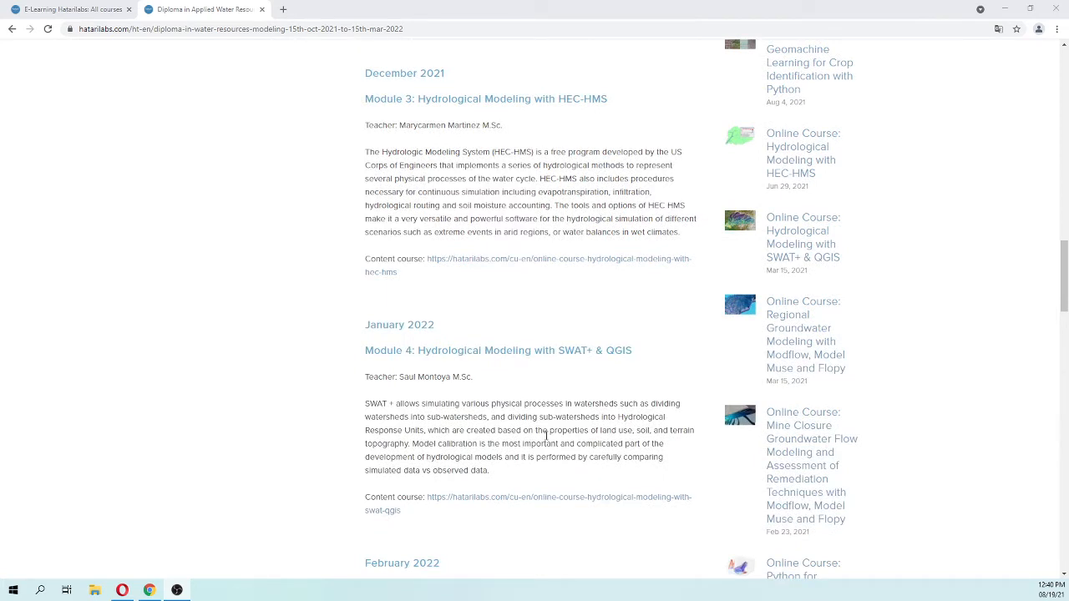
scroll("down", 3)
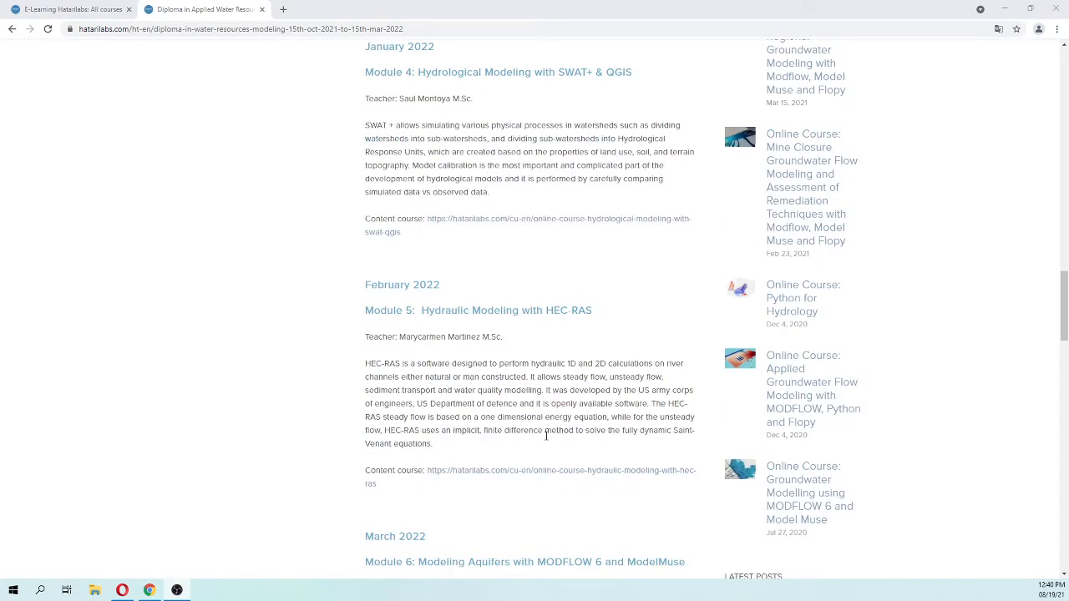
scroll("down", 3)
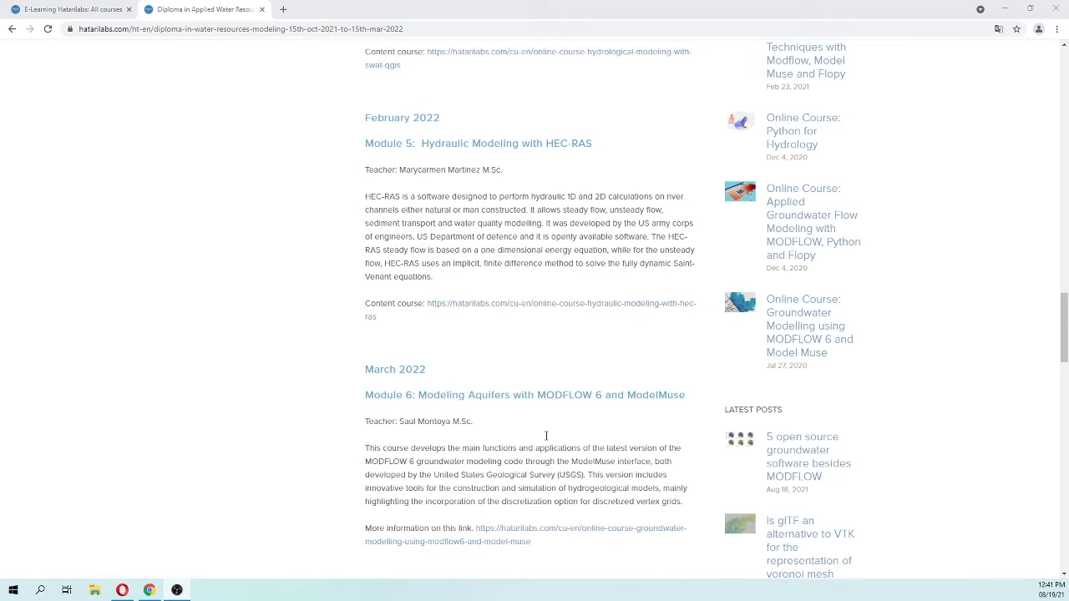
- Log in to elearning.hatarilabs.com with username and password to reach the dashboard
left_click(63, 9)
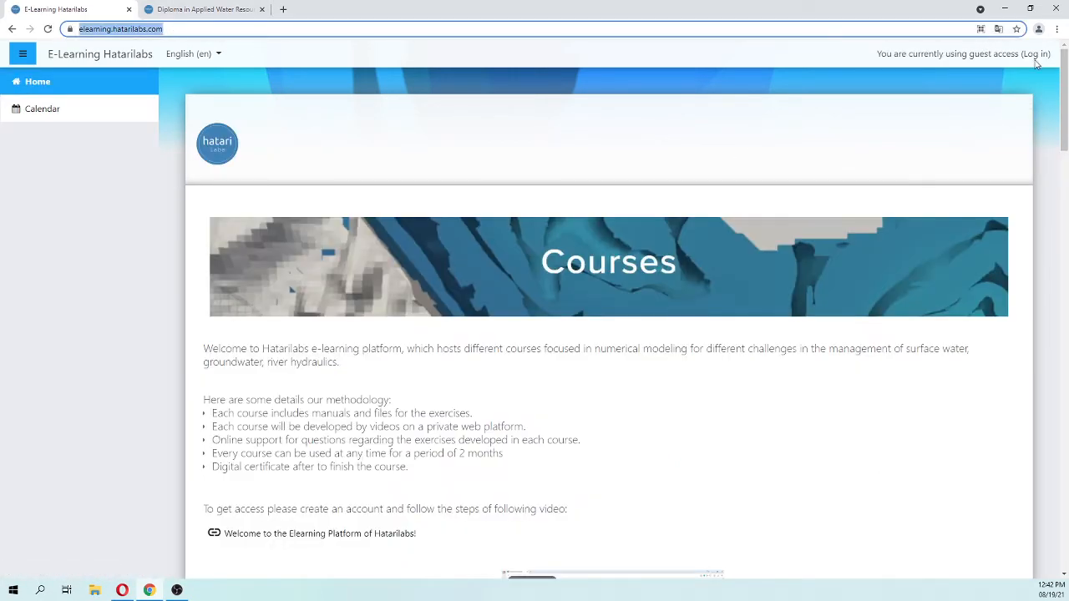
left_click(1038, 53)
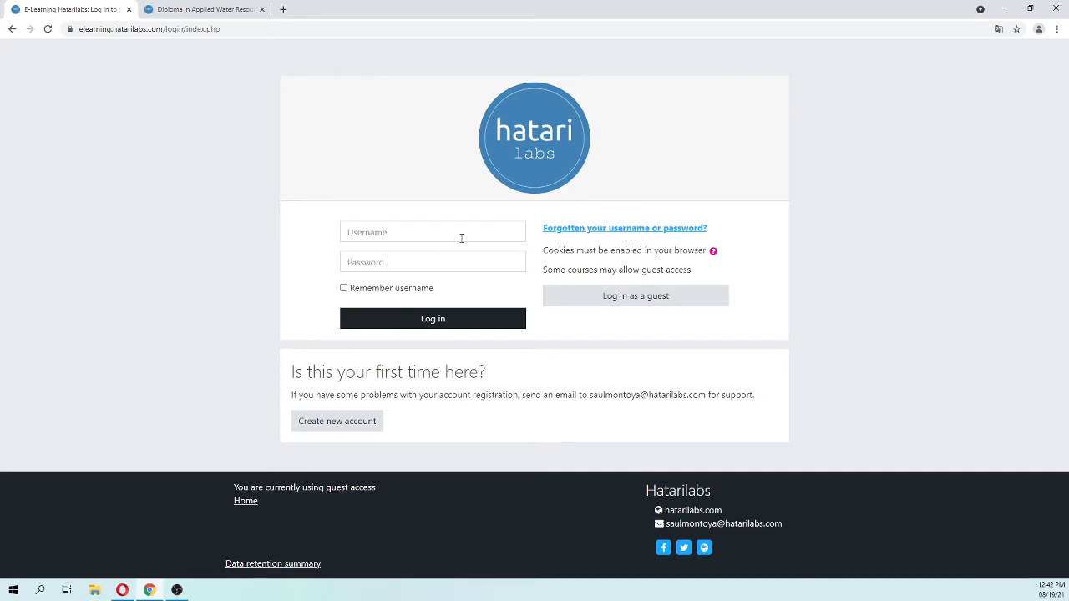
mouse_move(438, 345)
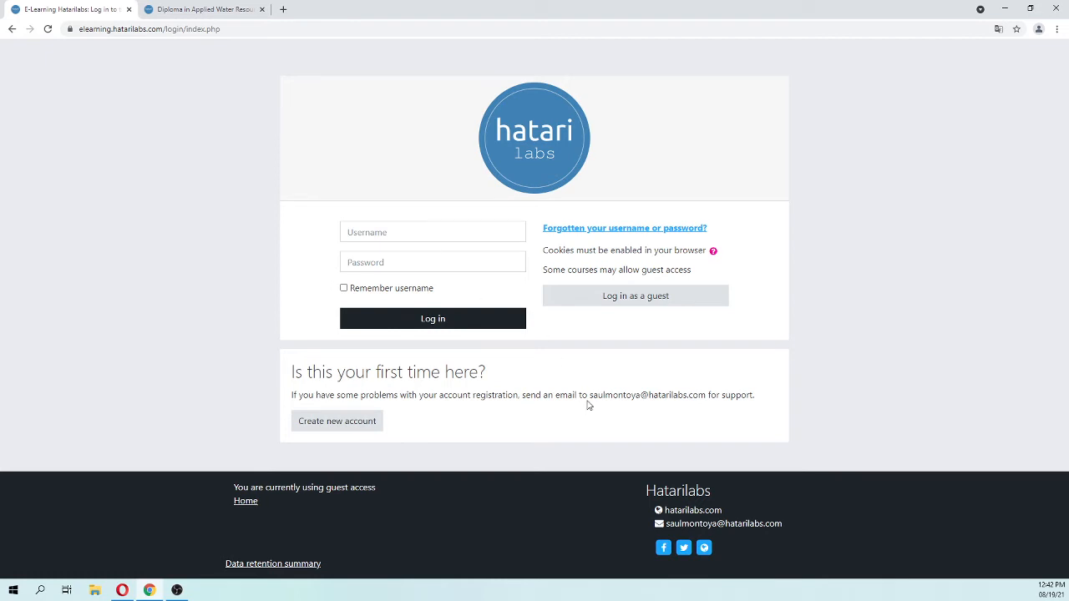
double_click(647, 396)
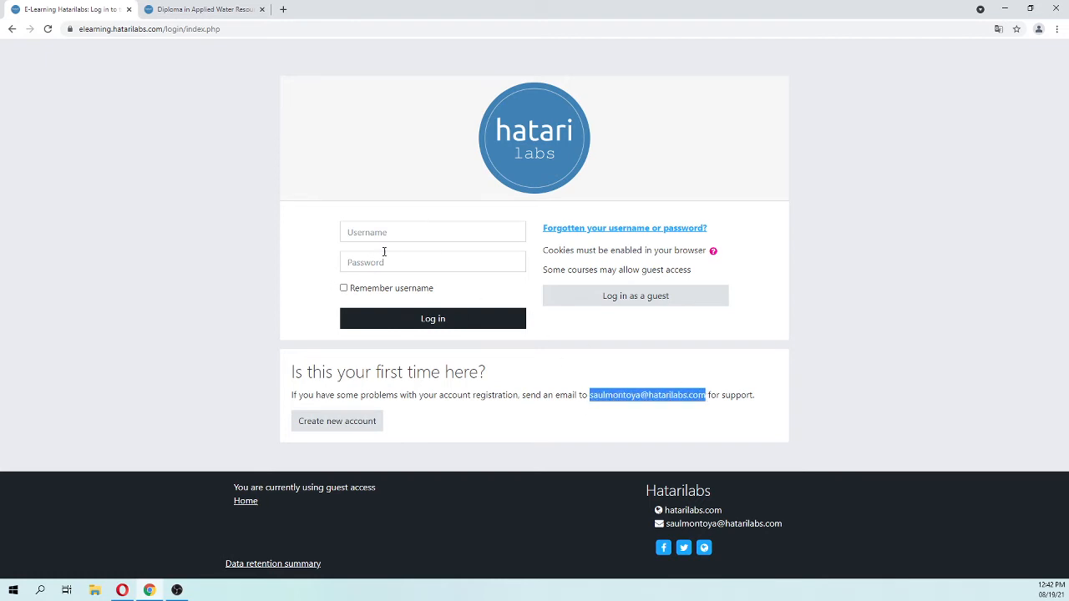
left_click(432, 231)
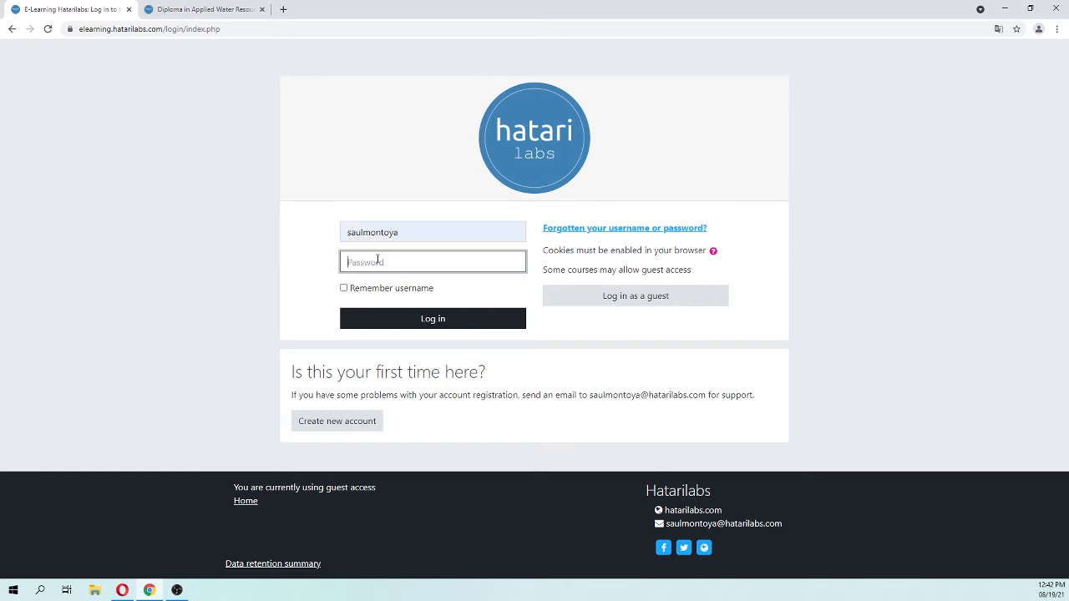
type("password")
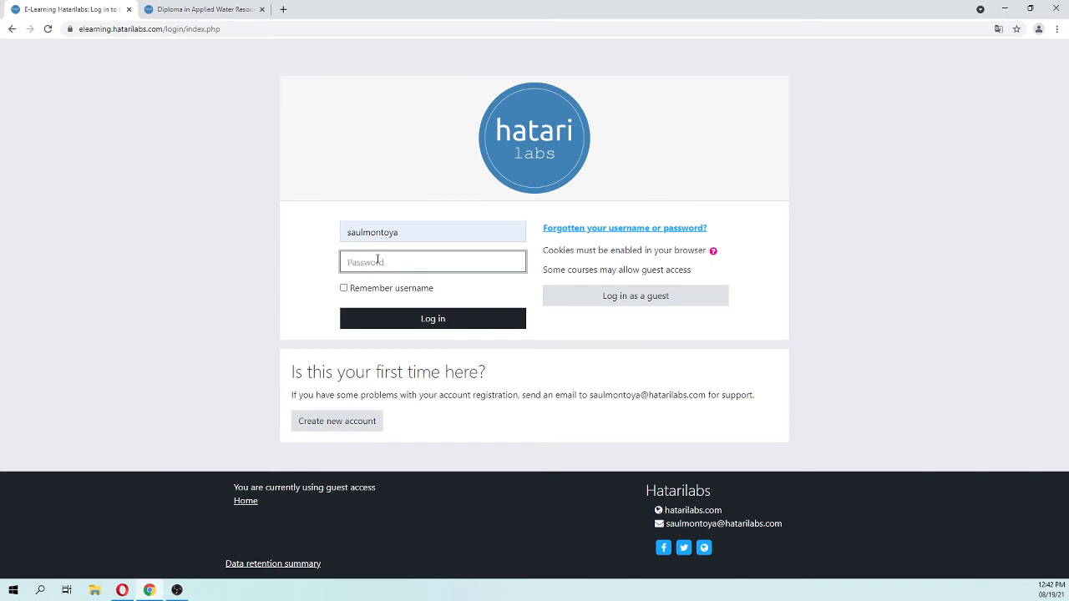
type("password")
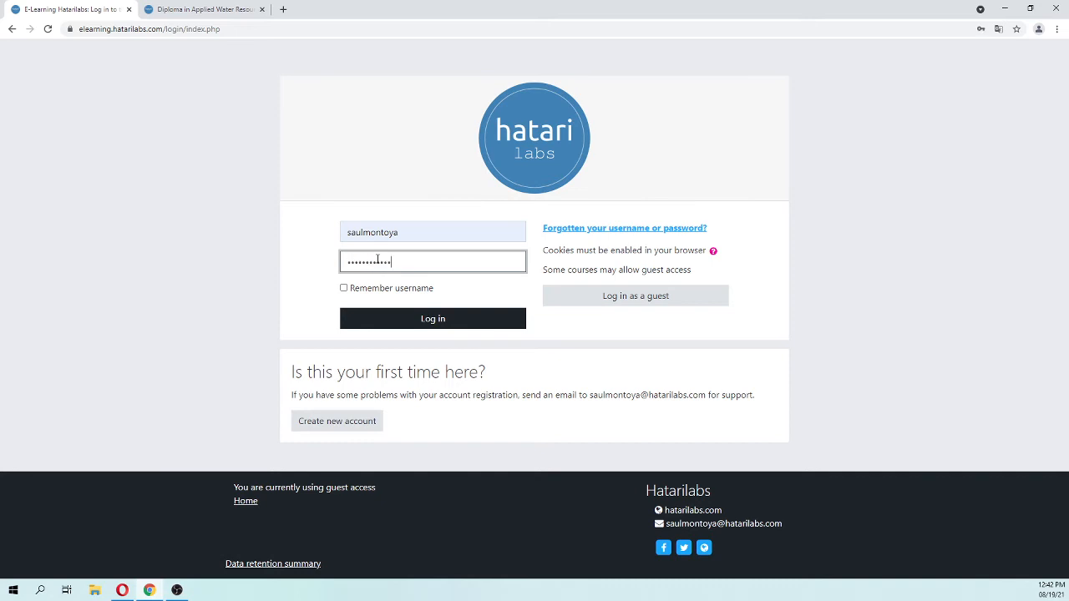
left_click(433, 318)
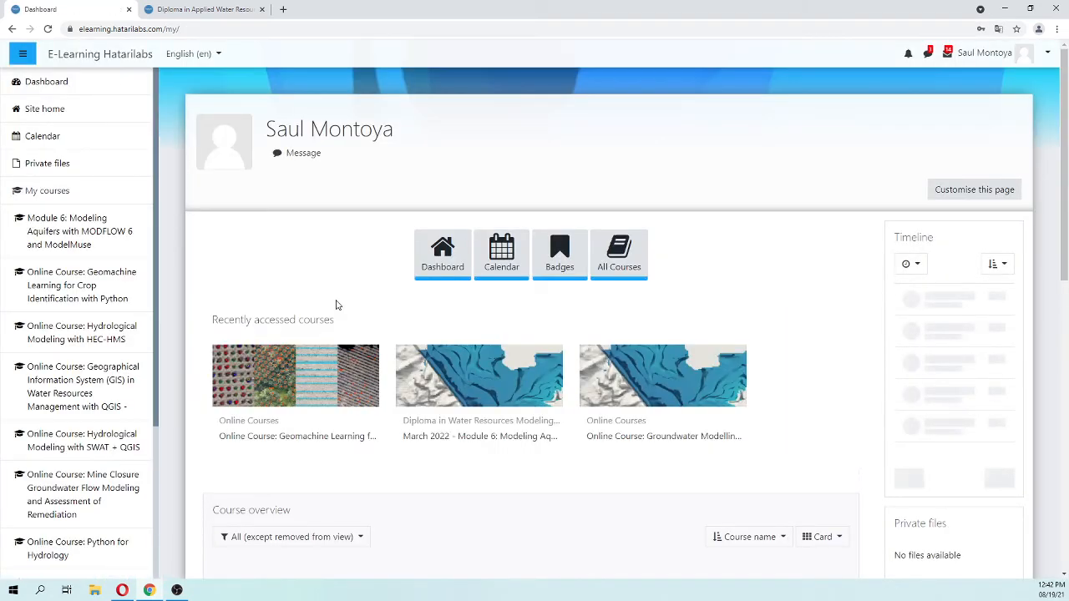
- From Site home, open the Oct 2021 to Jan 2022 diploma category and scroll its description
left_click(45, 109)
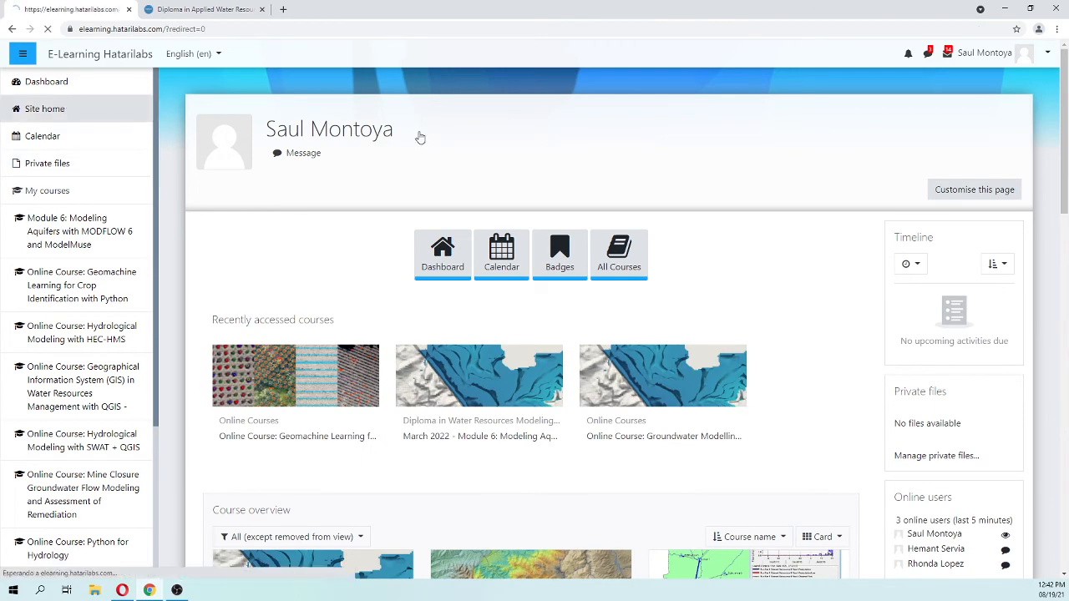
left_click(45, 108)
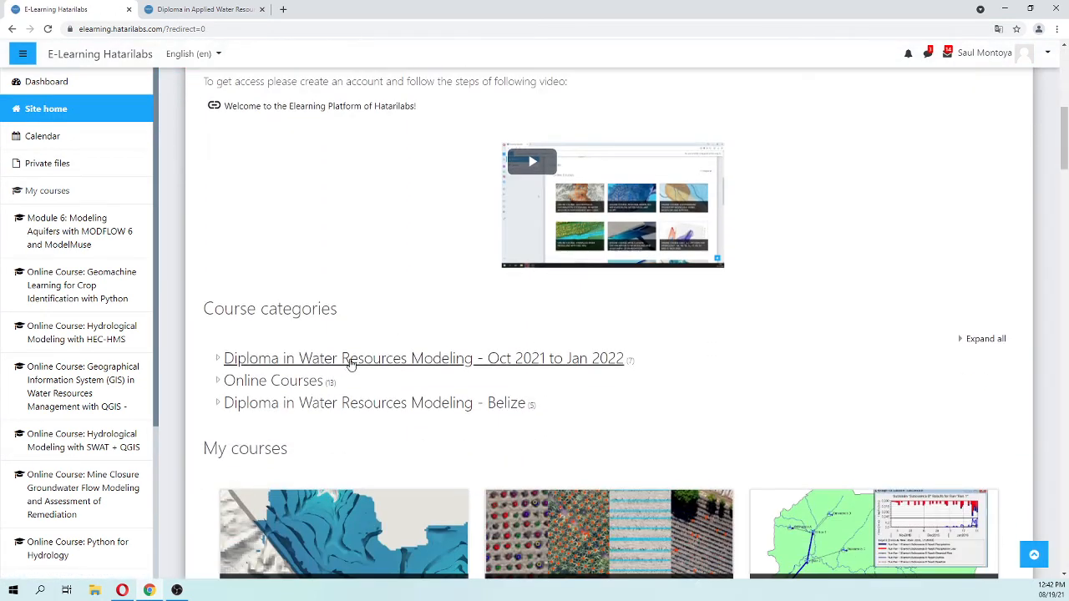
left_click(423, 358)
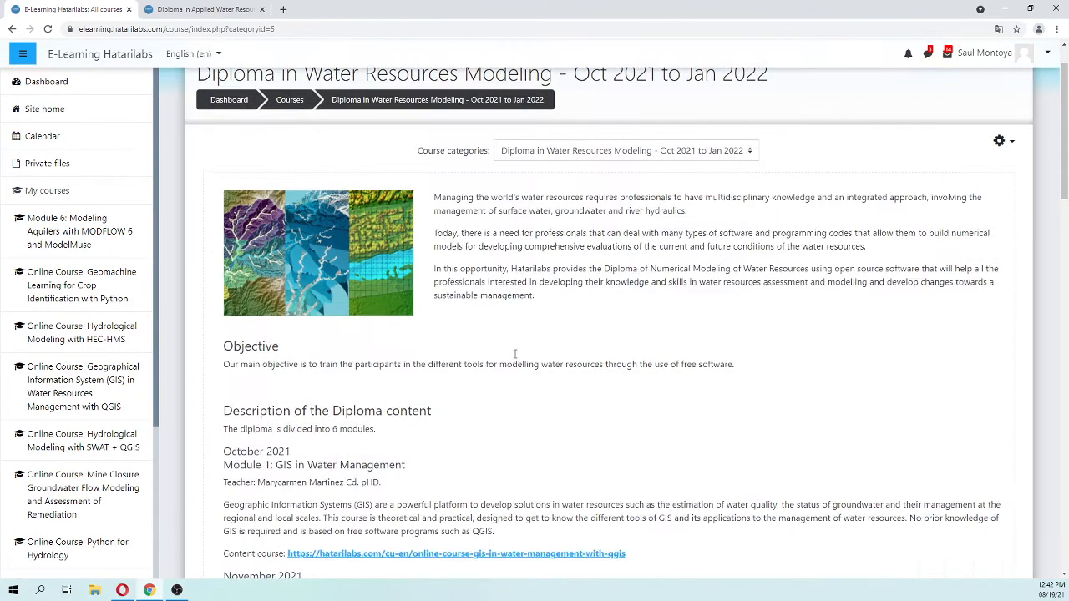
scroll("down", 3)
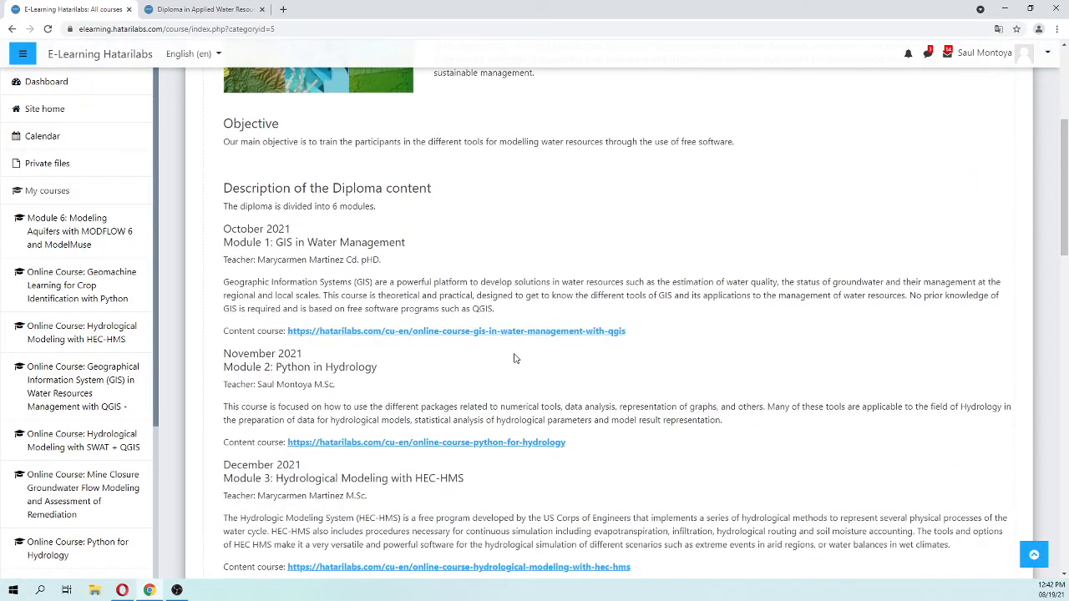
scroll("down", 3)
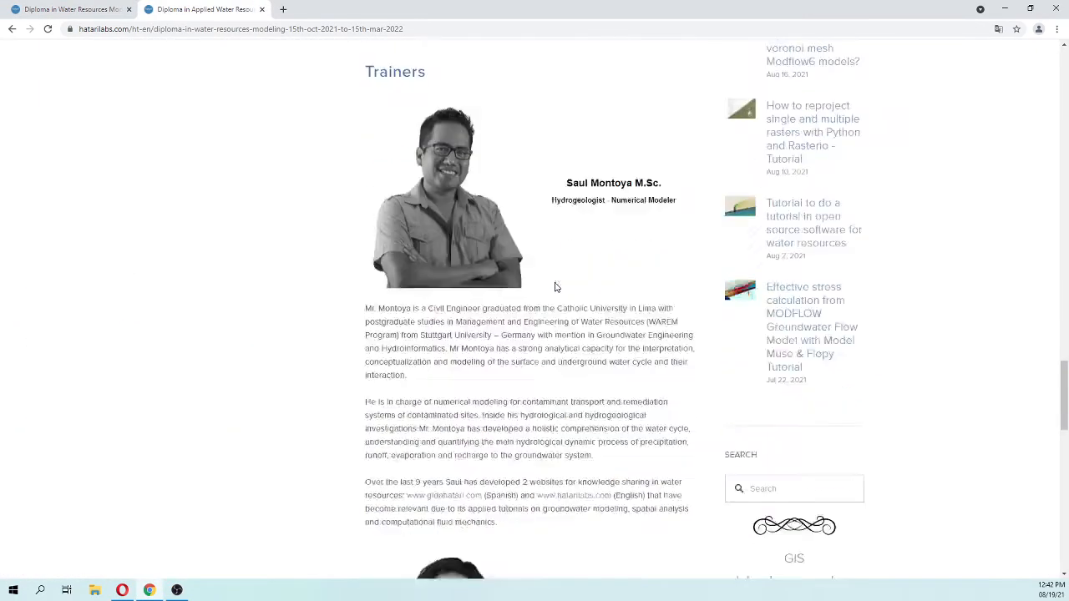
- Check the website's cost and payment section, then view the USD 1050 PayPal enrolment options
scroll("down", 3)
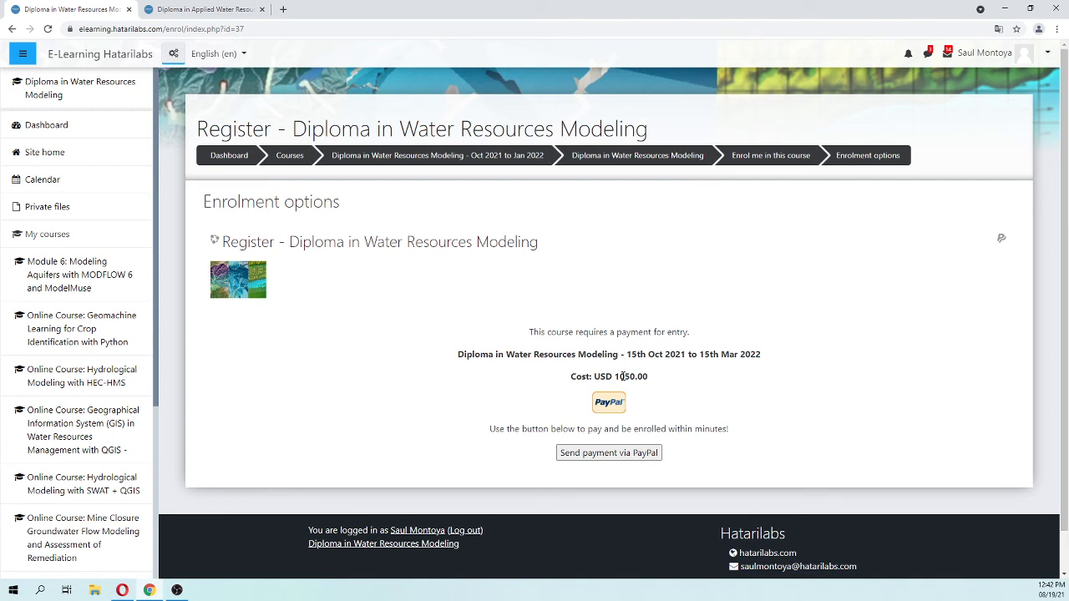
left_click(201, 9)
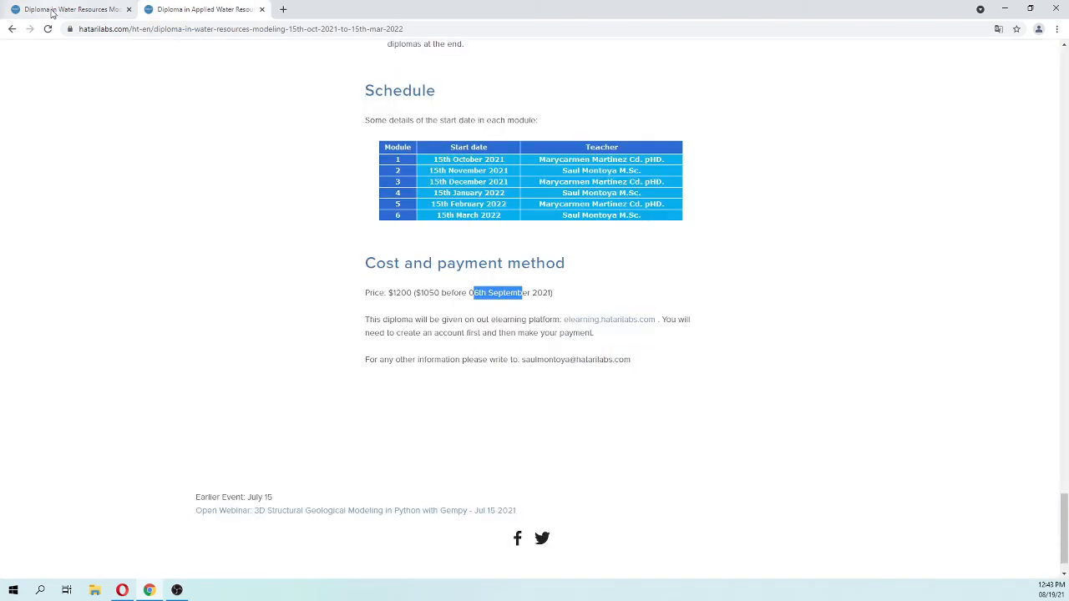
left_click(609, 319)
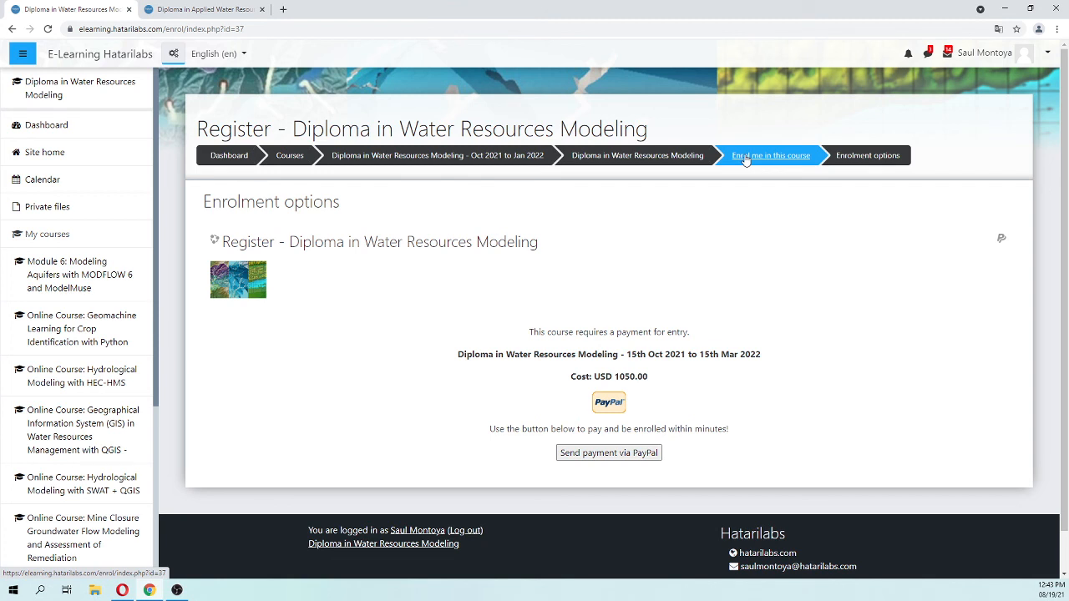
mouse_move(747, 161)
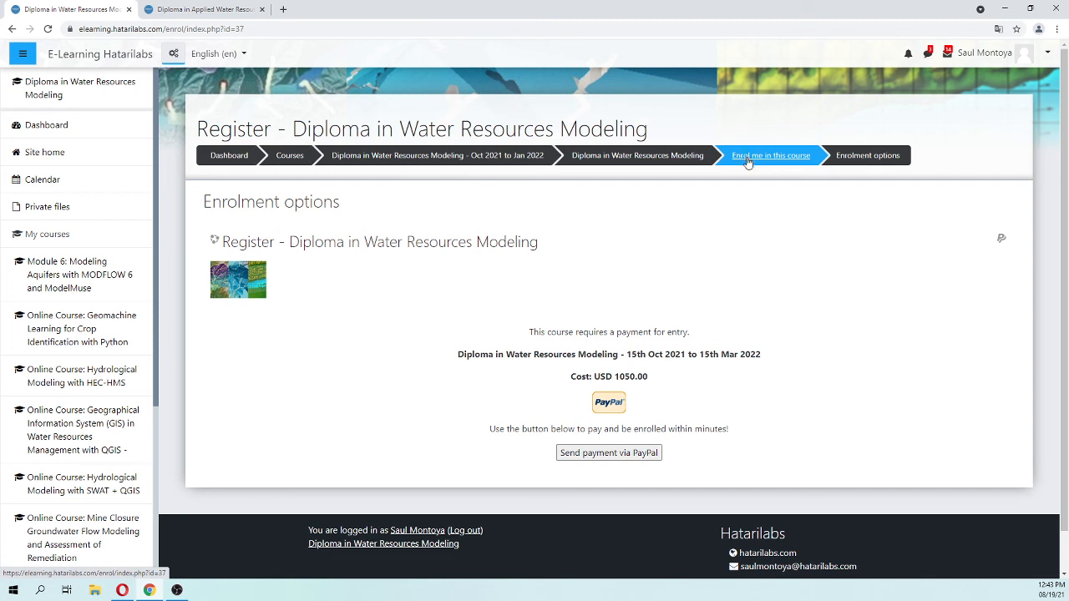